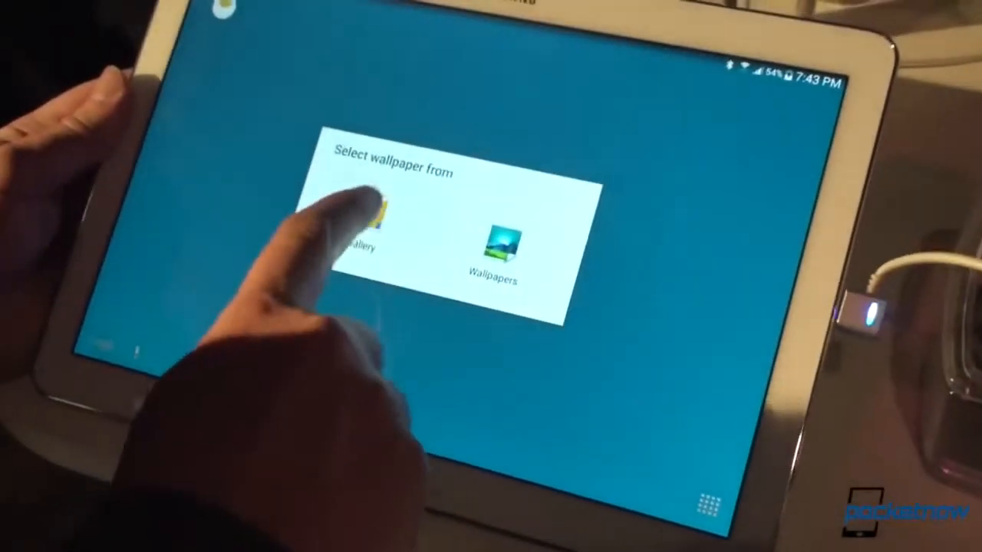
# - Choose Gallery as the source for the new wallpaper
pyautogui.click(356, 230)
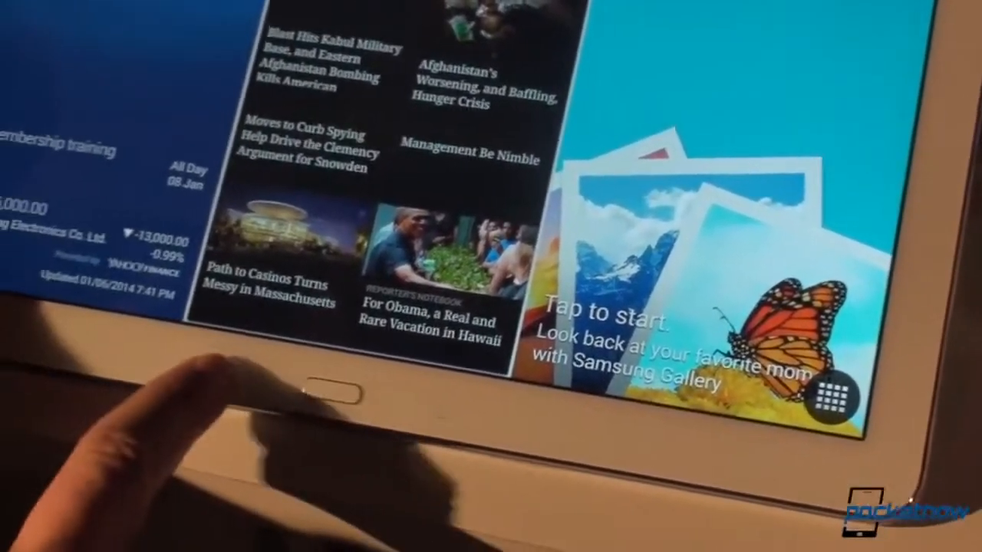
# - Long-press Home to show recent apps: S Planner, Phone, Email and Gallery
pyautogui.click(330, 399)
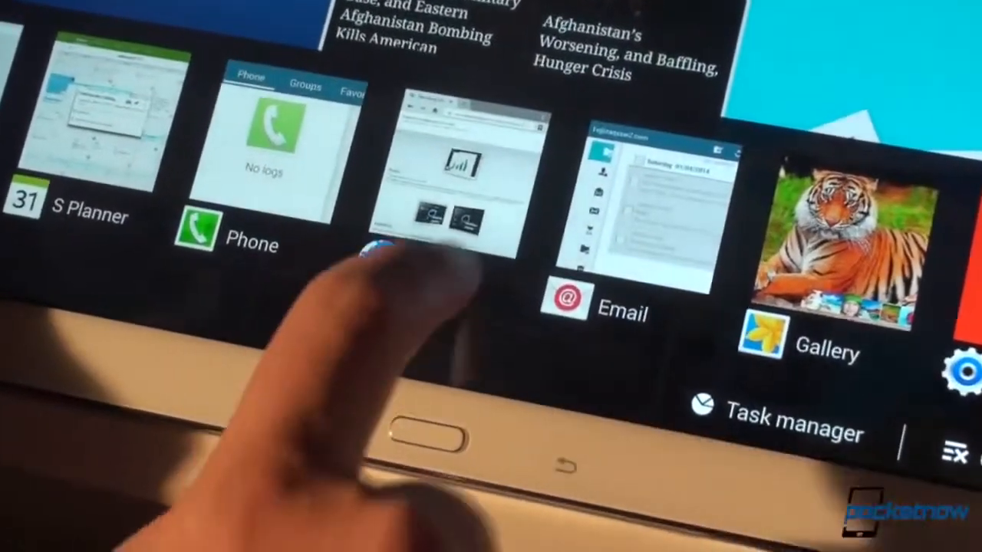